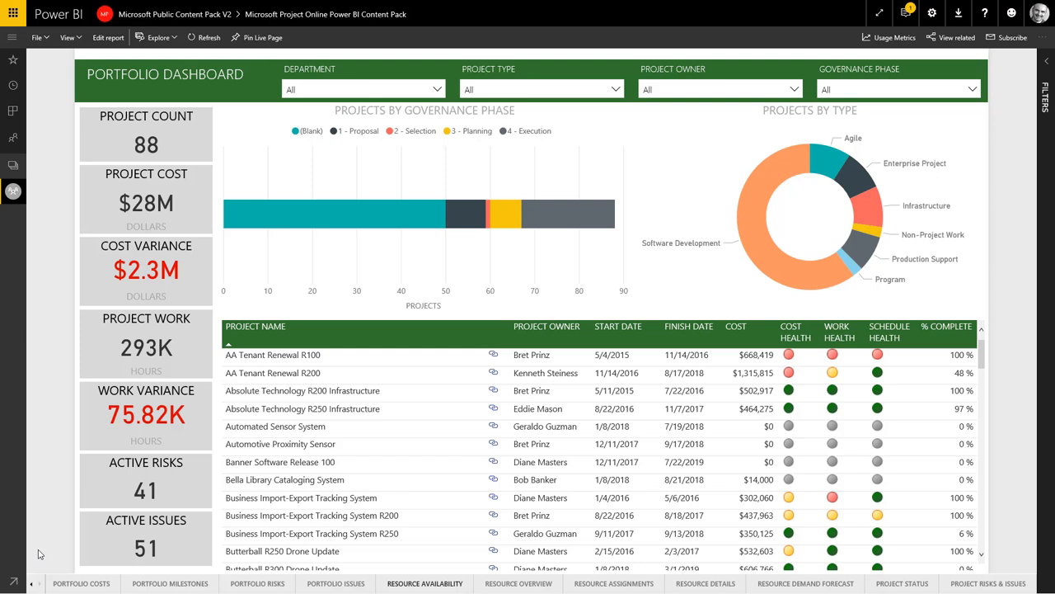
Step: Filter the dashboard to phase 4 - Execution and isolate AA Tenant Renewal R200
{"action": "left_click", "coordinate": [898, 89]}
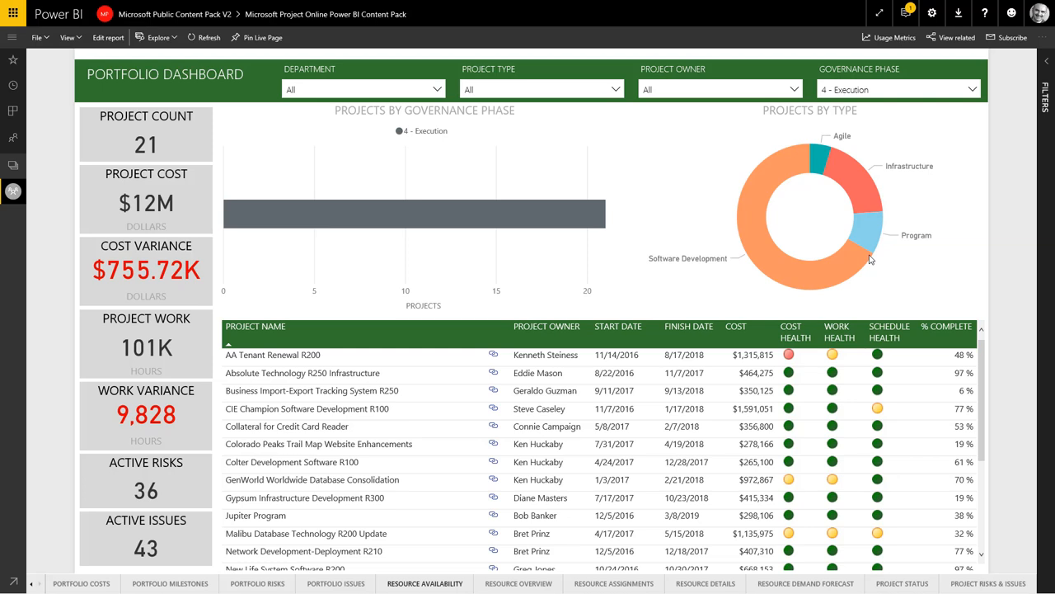
{"action": "left_click", "coordinate": [272, 354]}
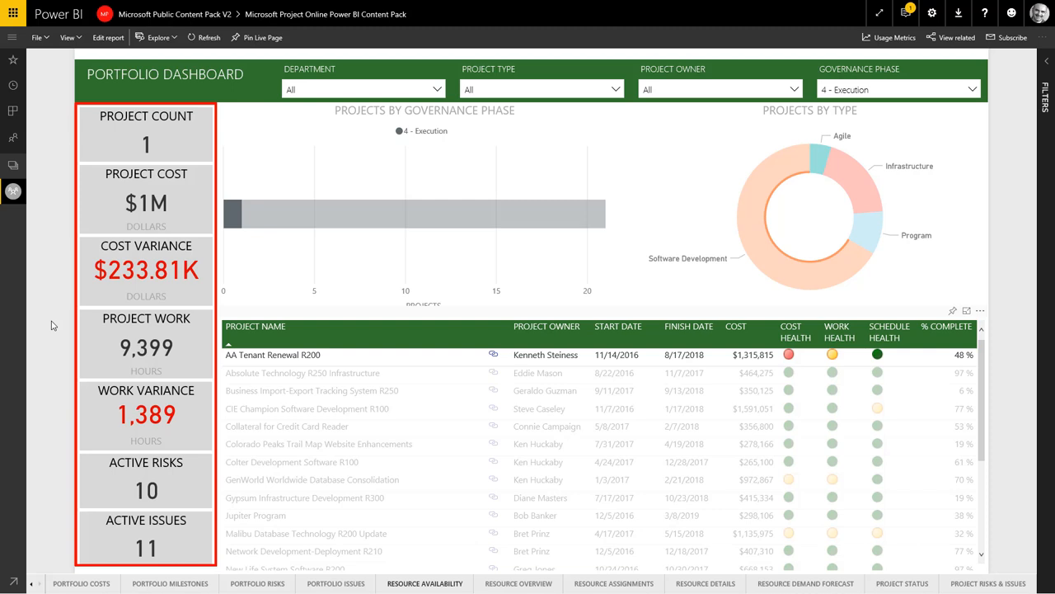
{"action": "left_click", "coordinate": [272, 354]}
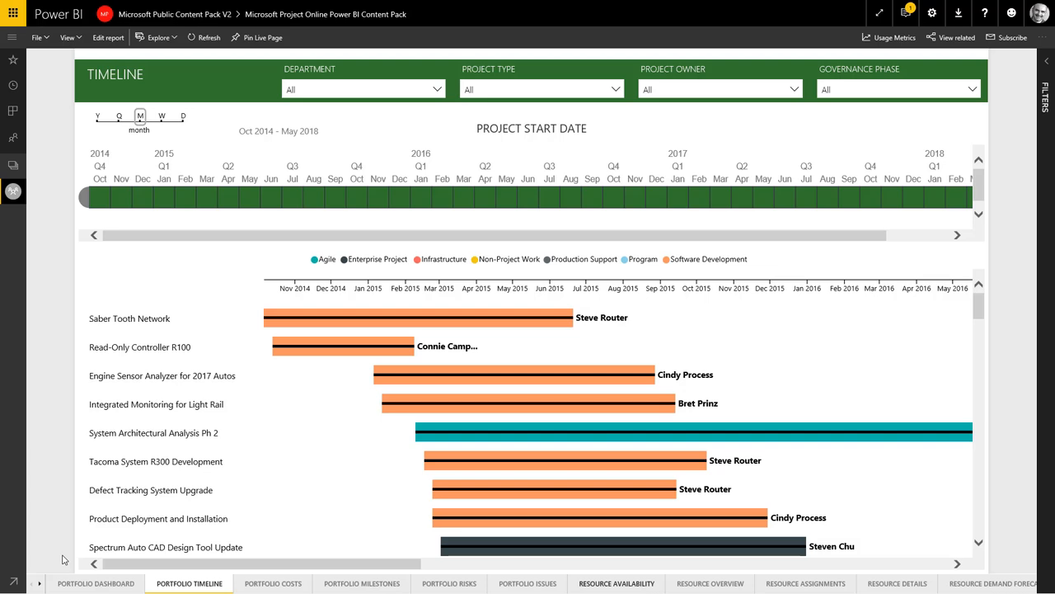
Step: Drag the Project Start Date timeline's start to January 2017
{"action": "left_click_drag", "start_coordinate": [80, 196], "coordinate": [663, 196]}
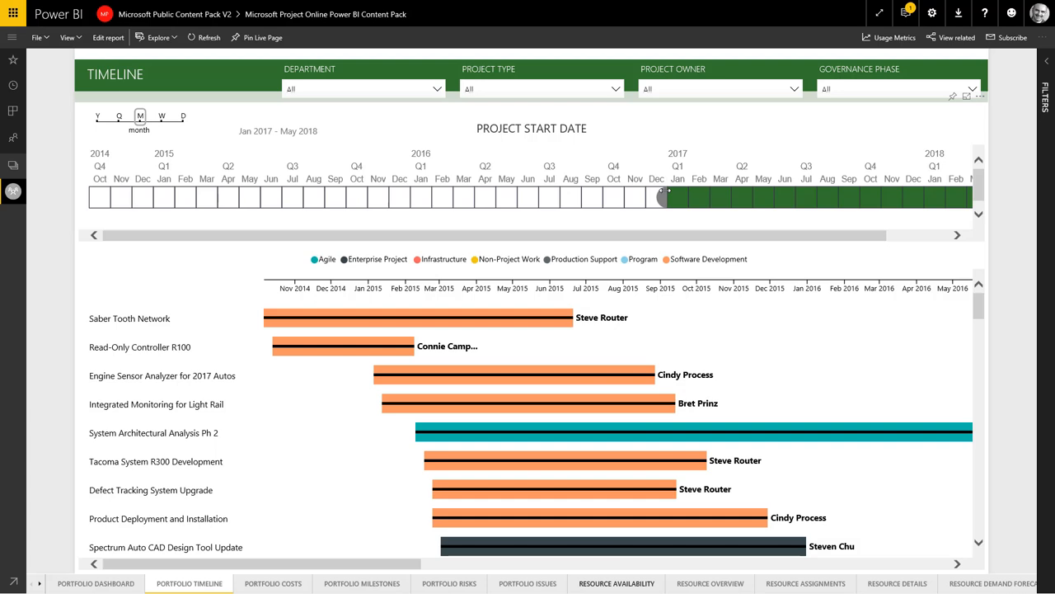
{"action": "left_click", "coordinate": [273, 583]}
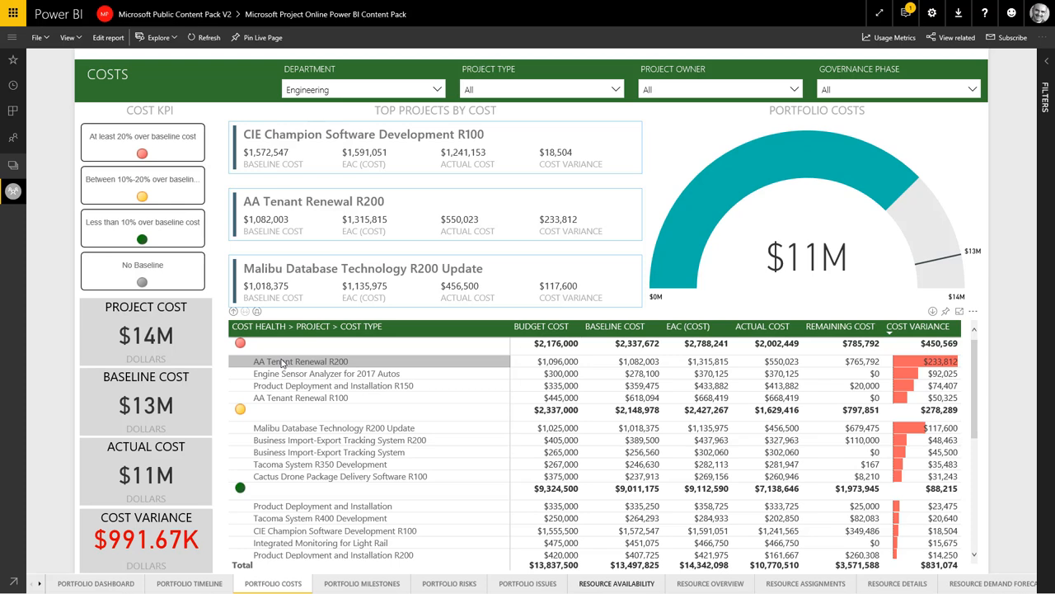
Step: Bring up the context menu for the AA Tenant Renewal R200 row in the costs matrix
{"action": "right_click", "coordinate": [301, 361]}
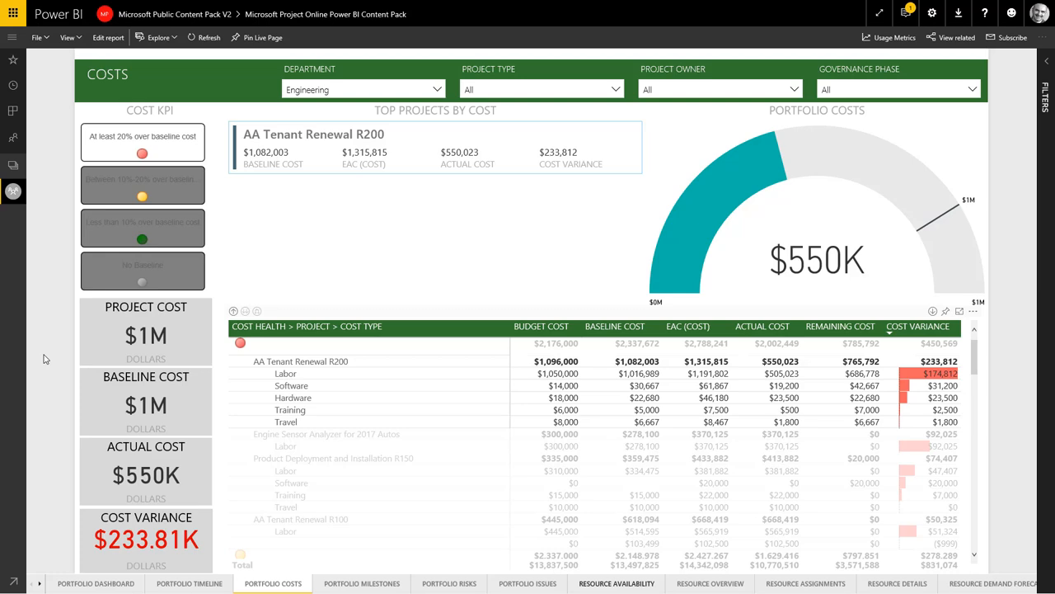
{"action": "left_click", "coordinate": [362, 583]}
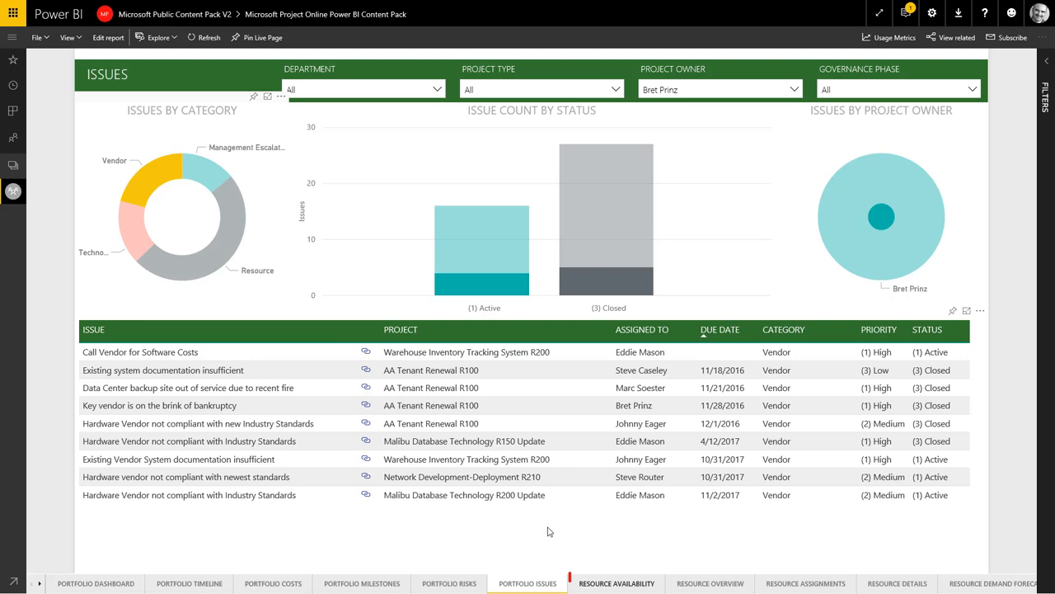
Step: Show Resource Availability for the Database Team group, then leave the spotlighted chart view
{"action": "left_click", "coordinate": [616, 583]}
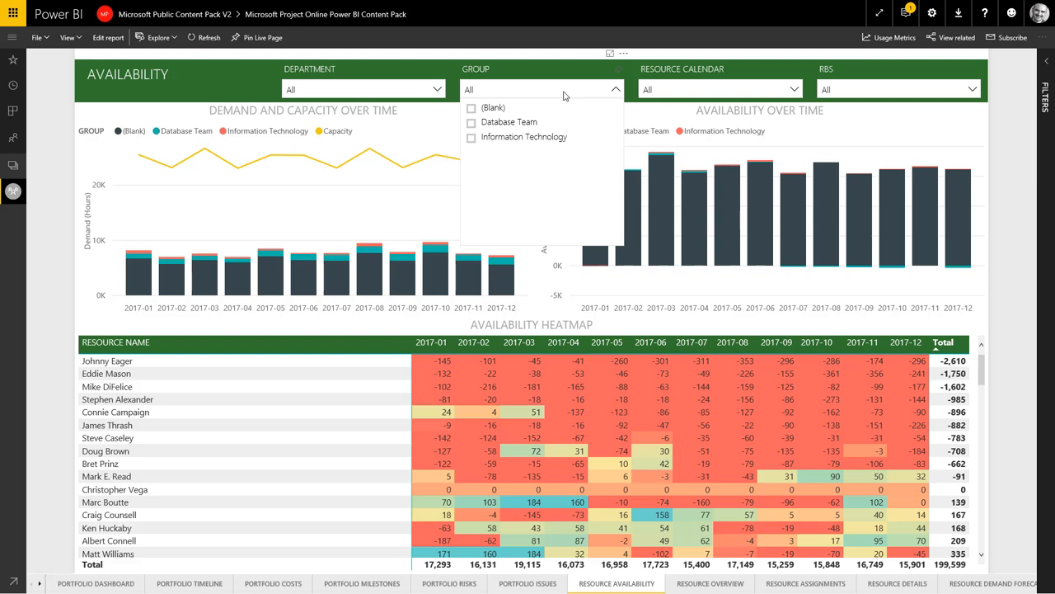
{"action": "left_click", "coordinate": [508, 122]}
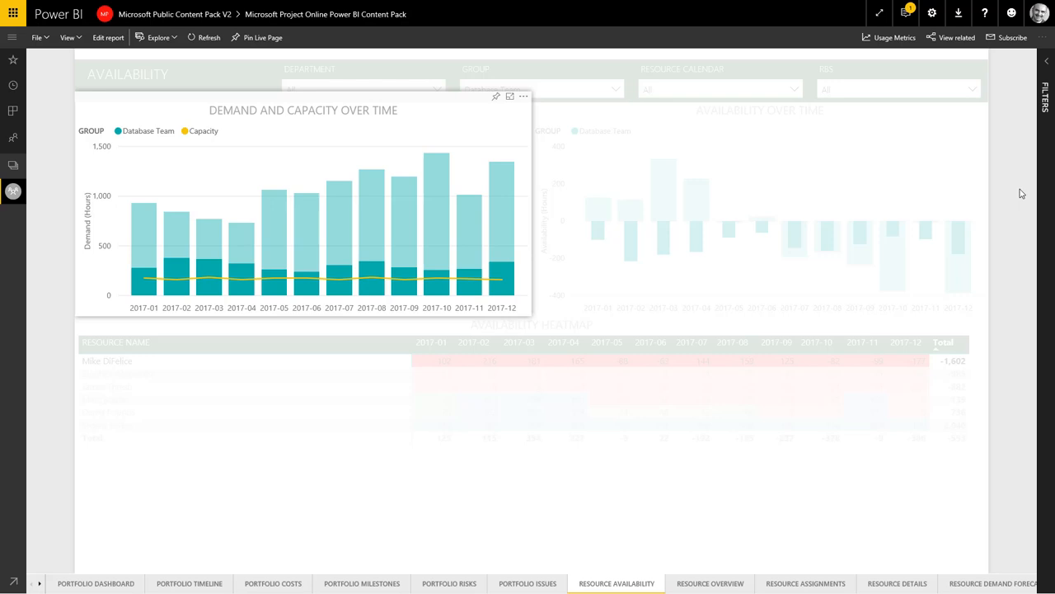
{"action": "left_click", "coordinate": [540, 90]}
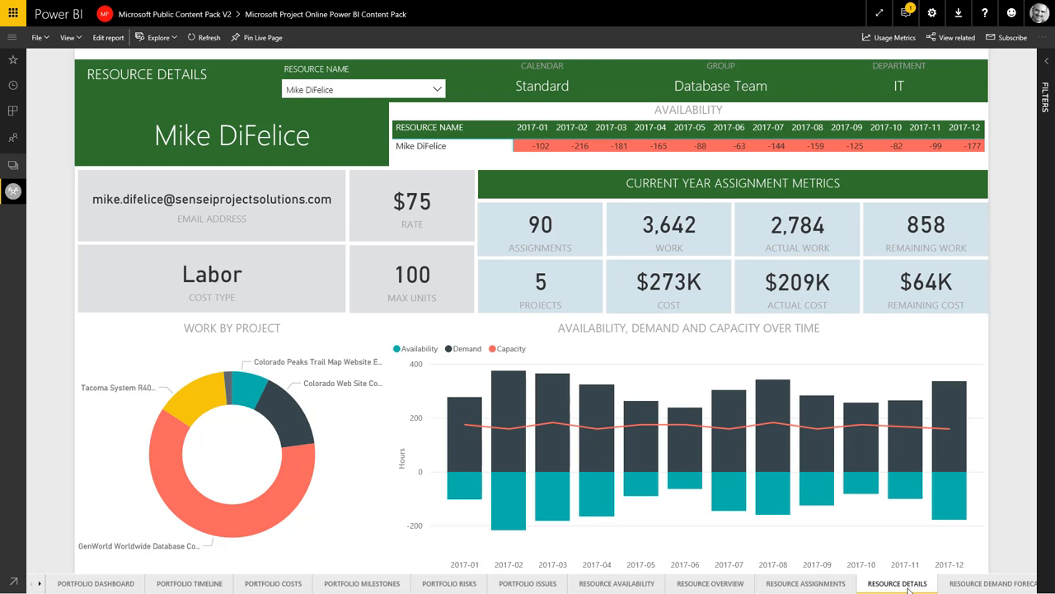
{"action": "mouse_move", "coordinate": [290, 528]}
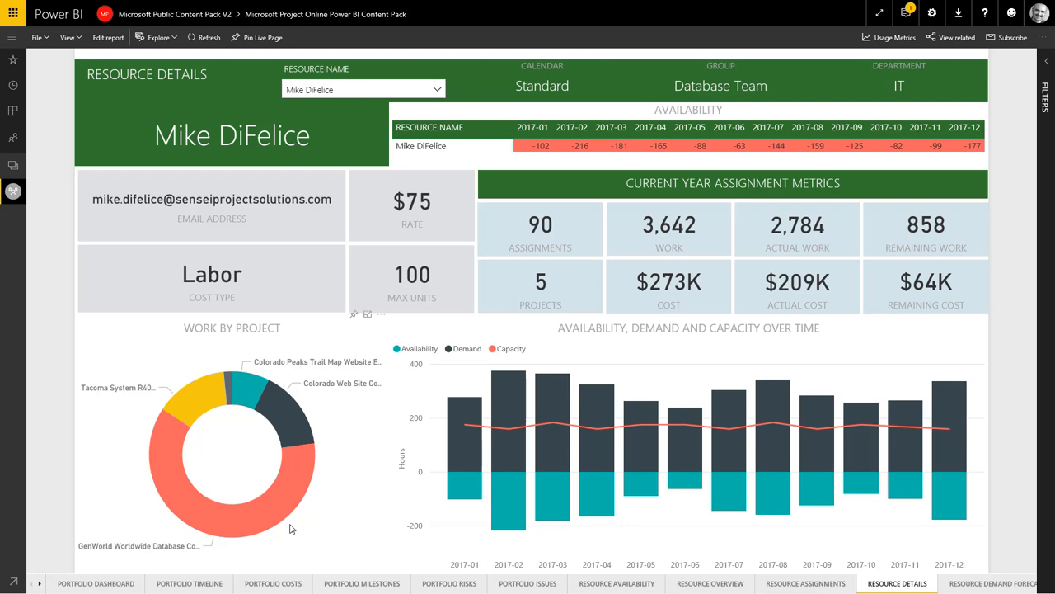
{"action": "mouse_move", "coordinate": [268, 514]}
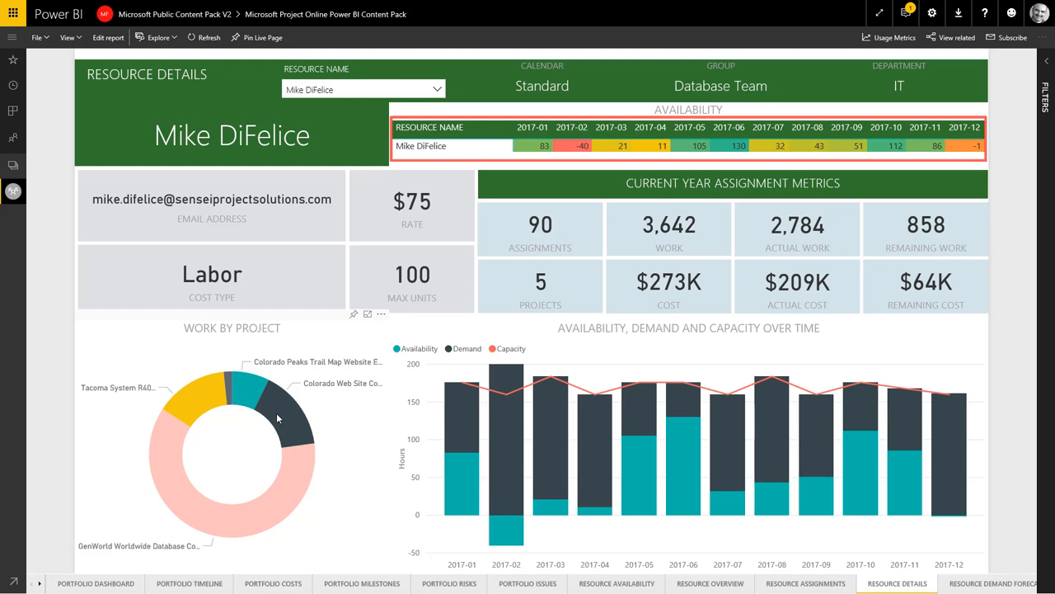
Step: Open the RESOURCE DETAILS page of the Project Online report
{"action": "left_click", "coordinate": [710, 583]}
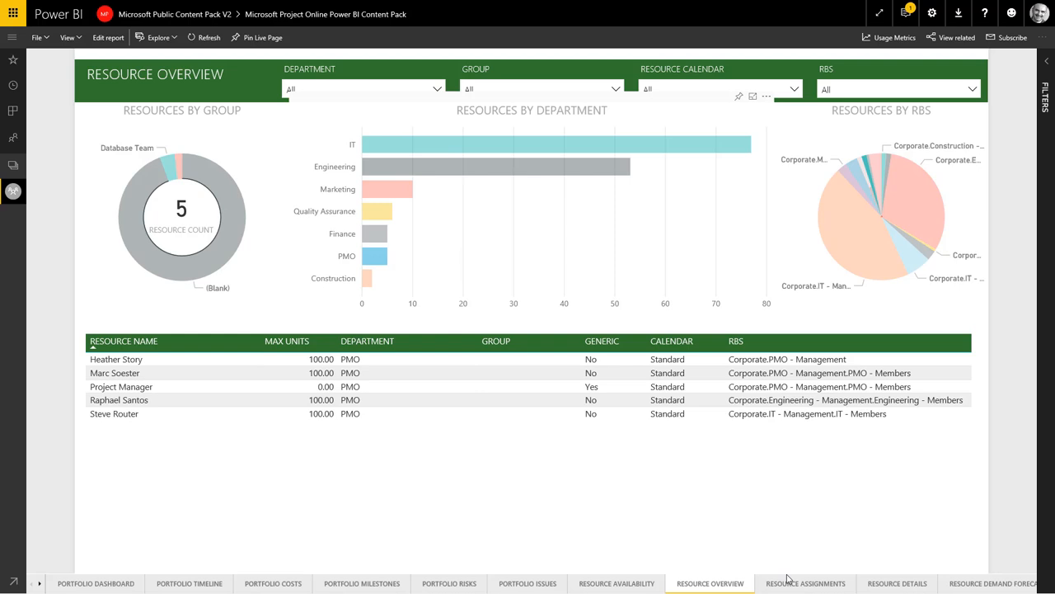
Step: Open the RESOURCE ASSIGNMENTS page tab
{"action": "left_click", "coordinate": [805, 583]}
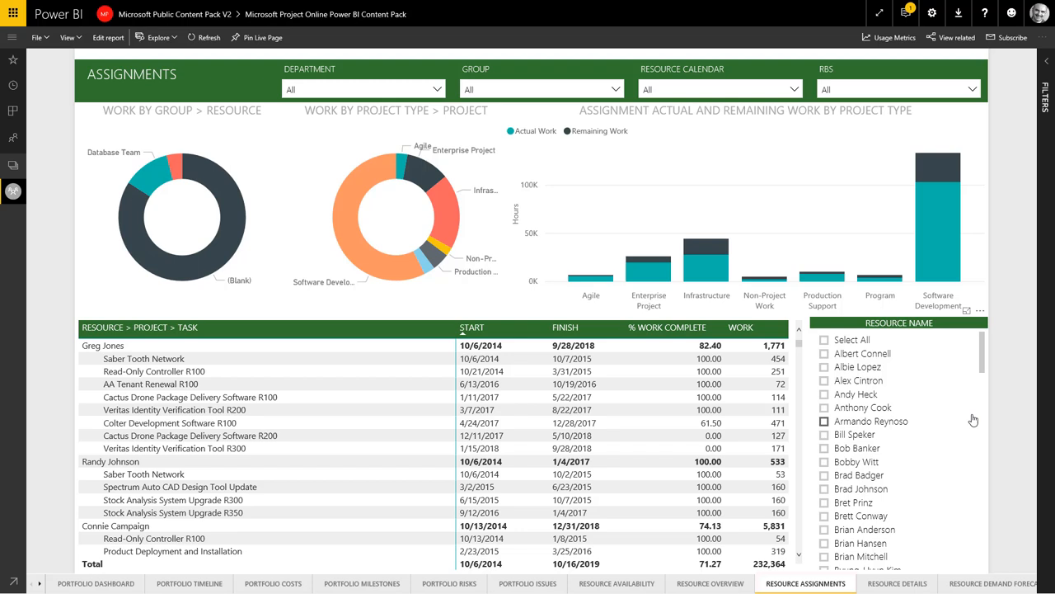
{"action": "left_click", "coordinate": [825, 352]}
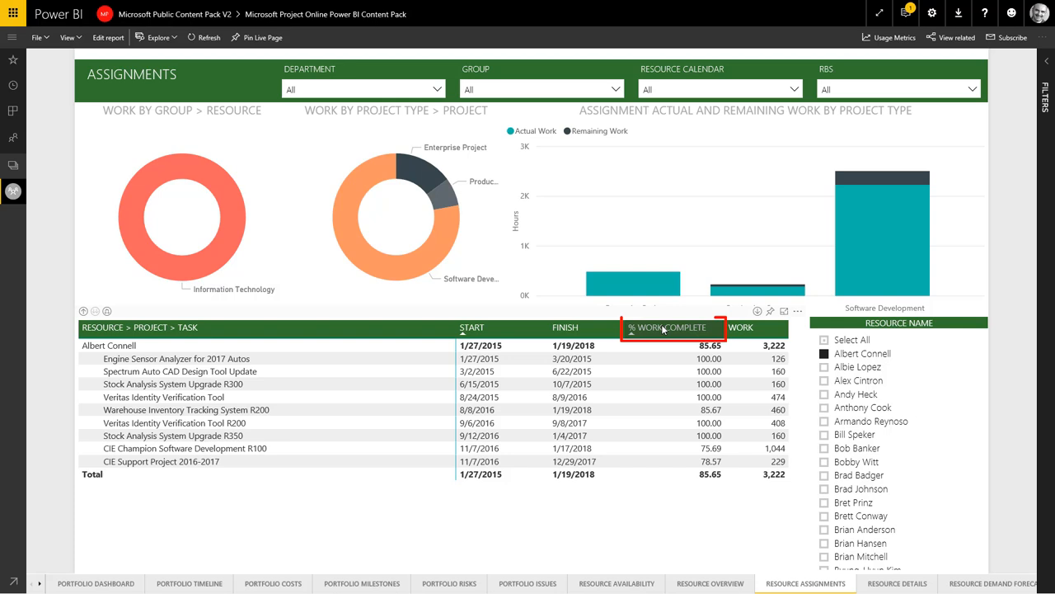
{"action": "left_click", "coordinate": [667, 328]}
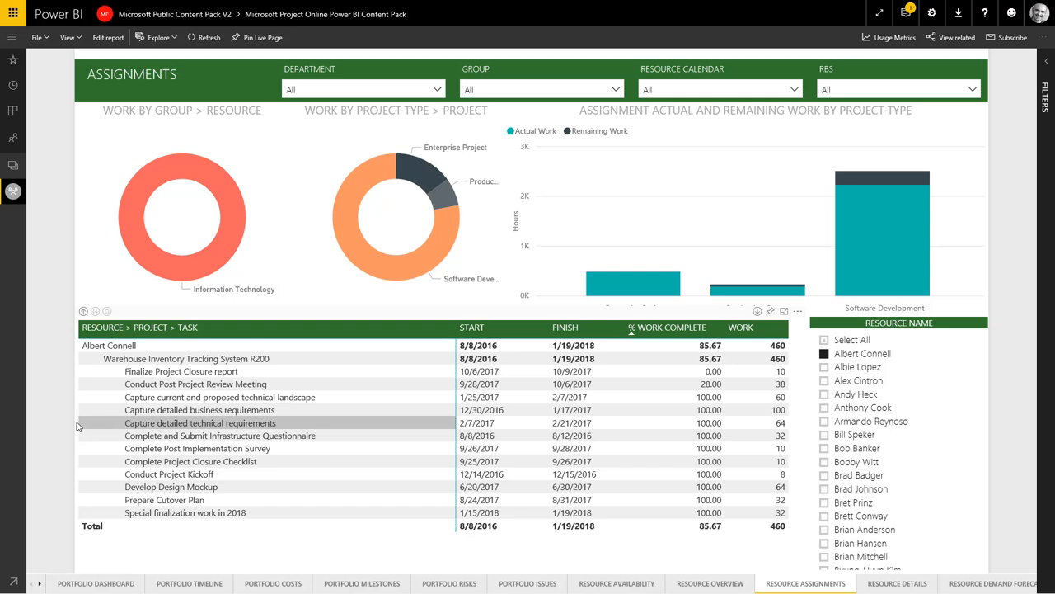
{"action": "mouse_move", "coordinate": [55, 424]}
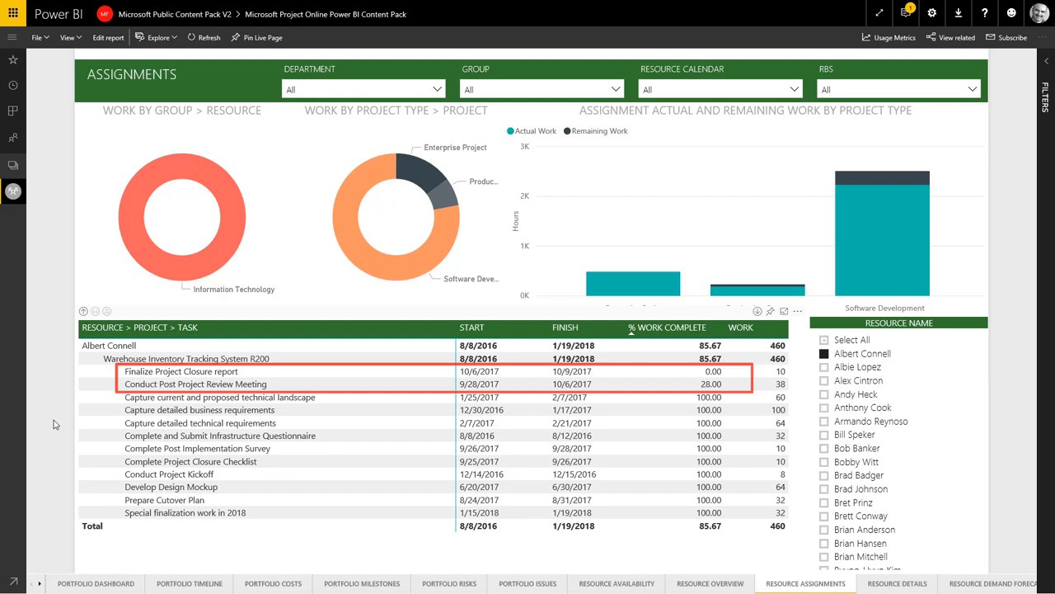
Step: Open the RESOURCE DEMAND FORECAST page tab
{"action": "left_click", "coordinate": [978, 582]}
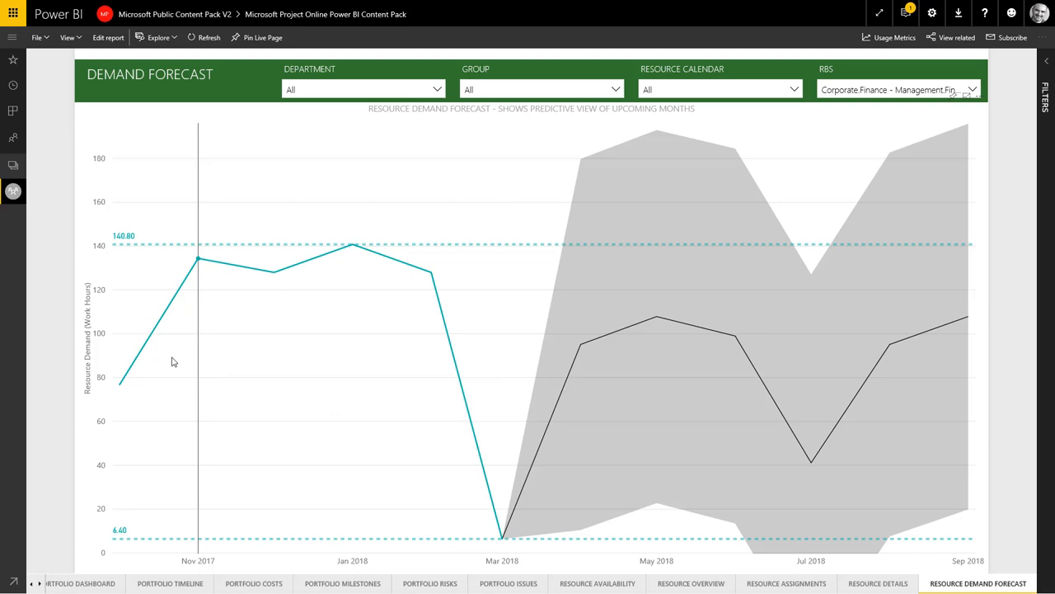
{"action": "mouse_move", "coordinate": [502, 536]}
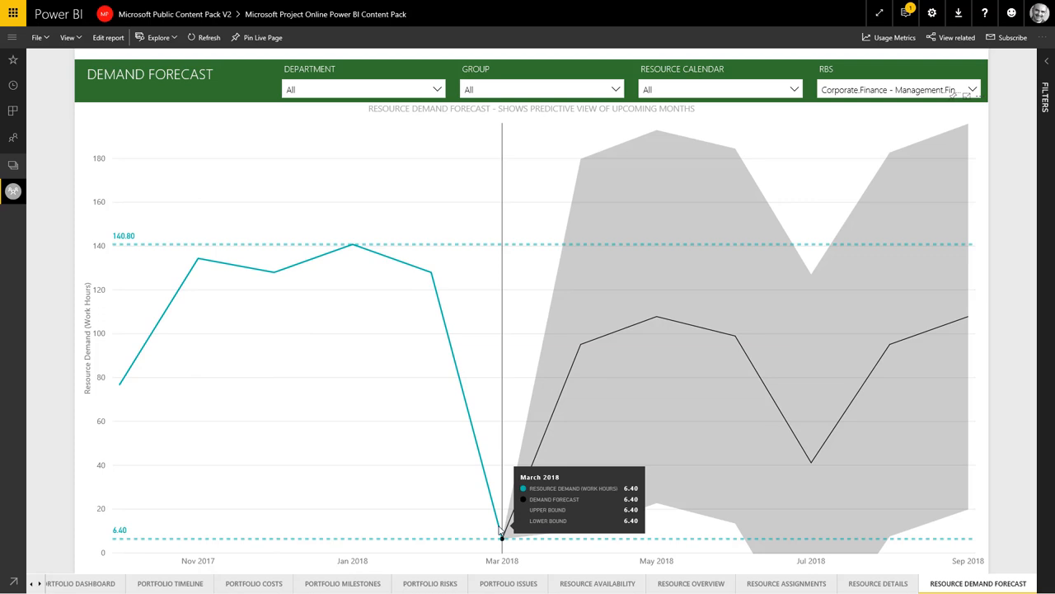
{"action": "mouse_move", "coordinate": [895, 351]}
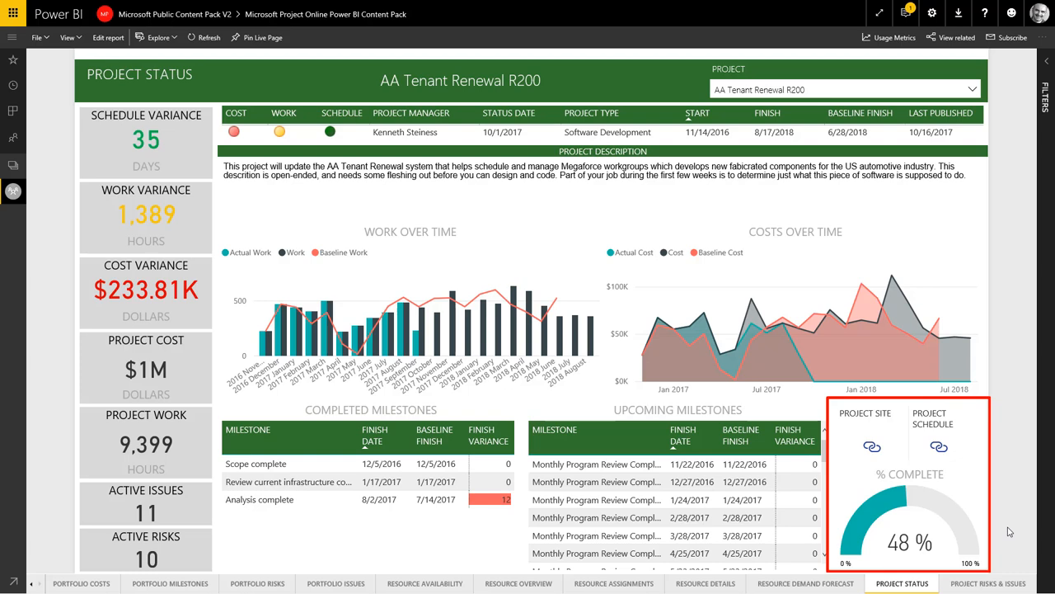
Step: Open the PROJECT RISKS & ISSUES page and select a bubble in the Risk Matrix
{"action": "left_click", "coordinate": [988, 583]}
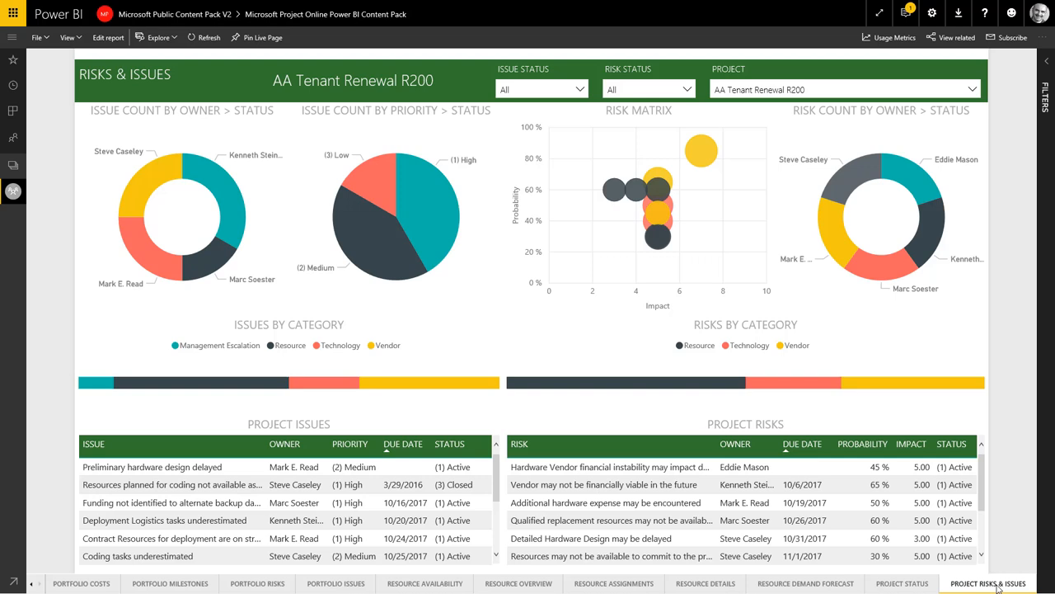
{"action": "mouse_move", "coordinate": [724, 165]}
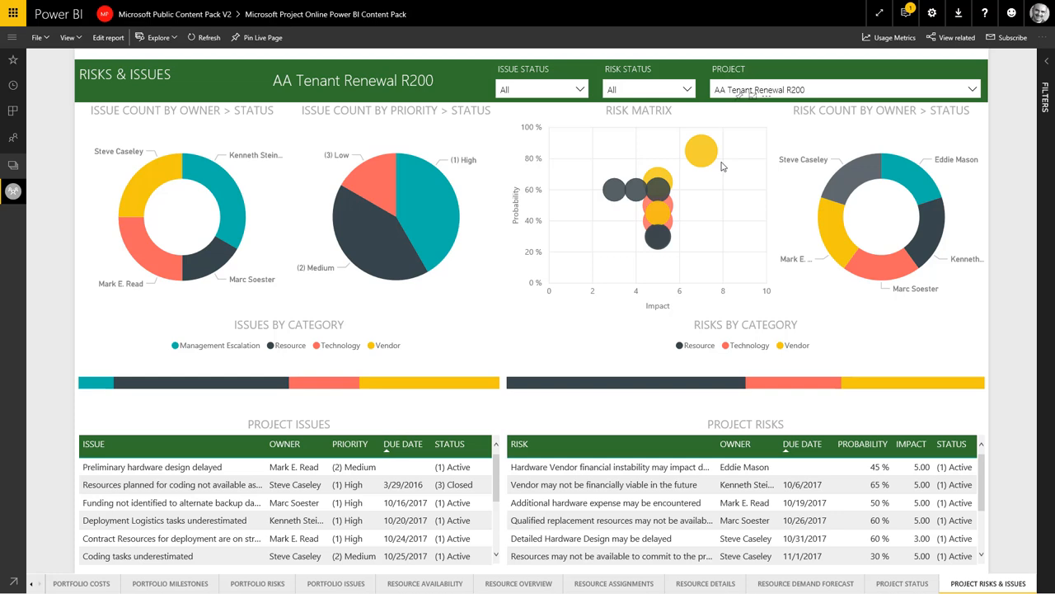
{"action": "left_click", "coordinate": [701, 150]}
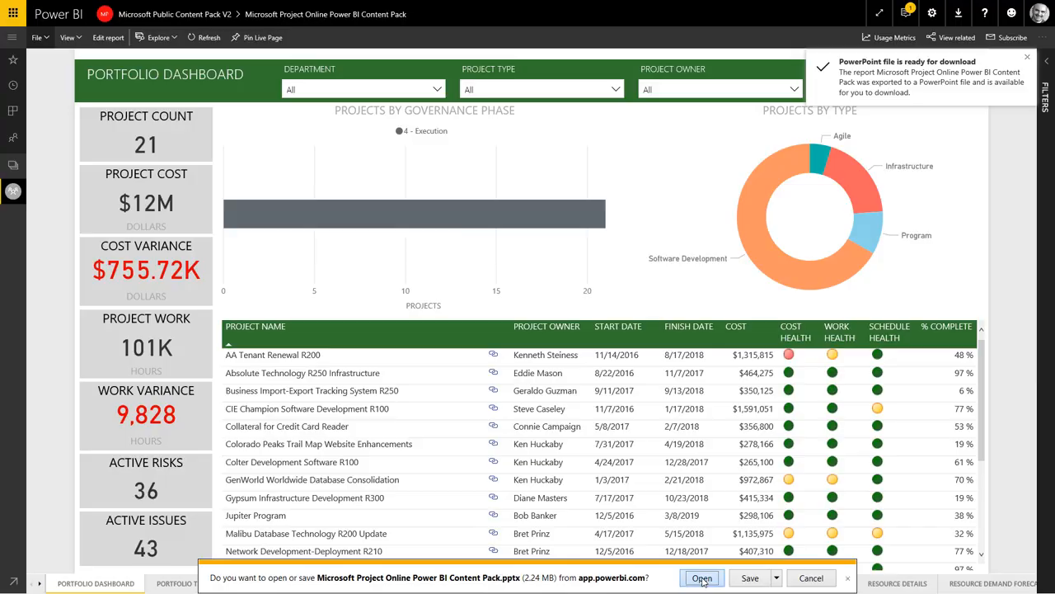
Step: Open the downloaded PowerPoint export from the browser download bar
{"action": "left_click", "coordinate": [702, 577]}
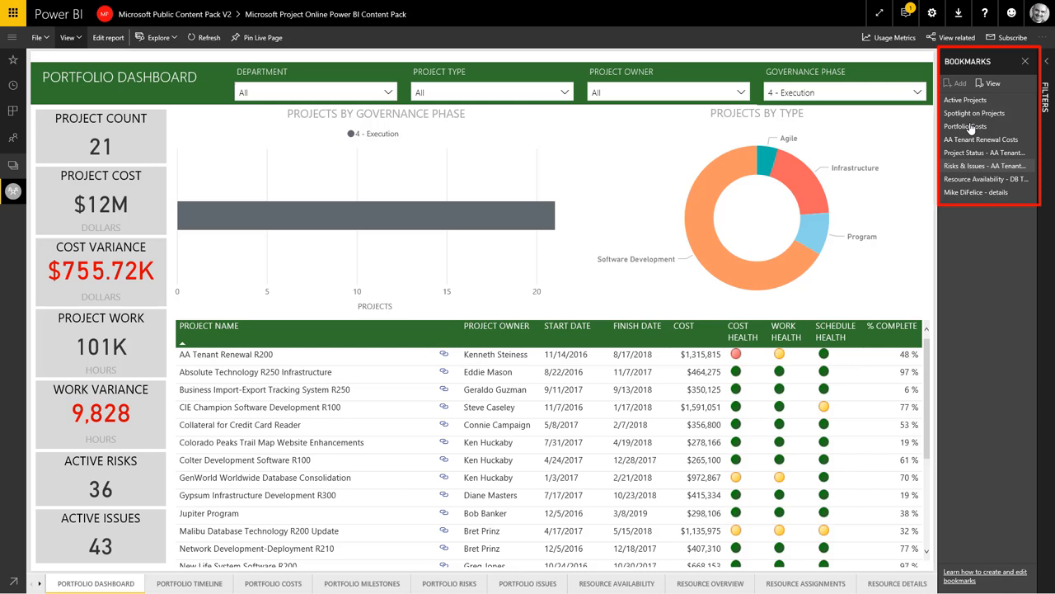
Step: Play the Spotlight on Projects bookmark, highlighting the portfolio dashboard's project table
{"action": "left_click", "coordinate": [974, 113]}
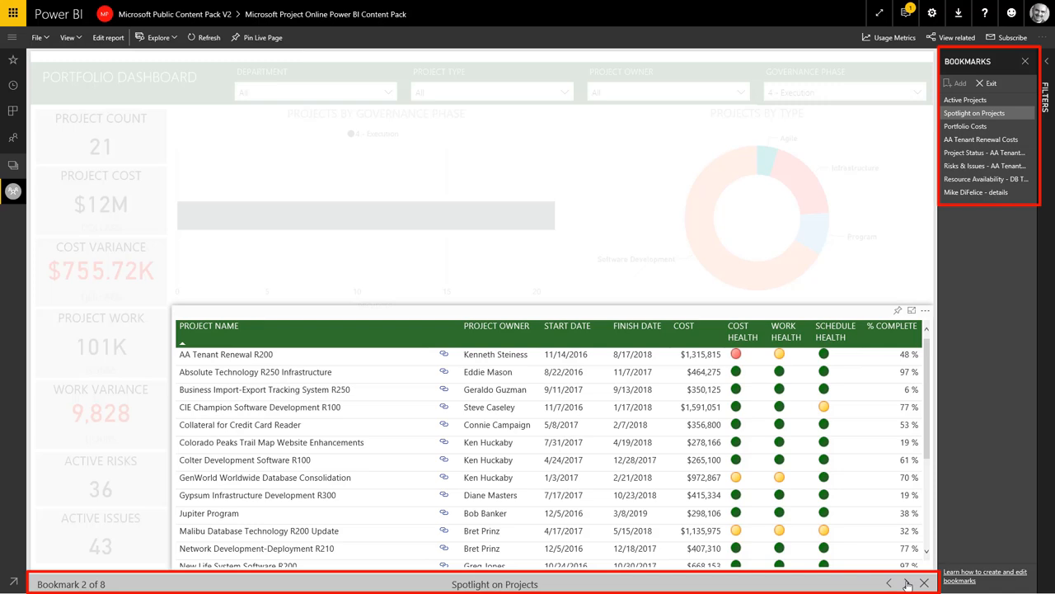